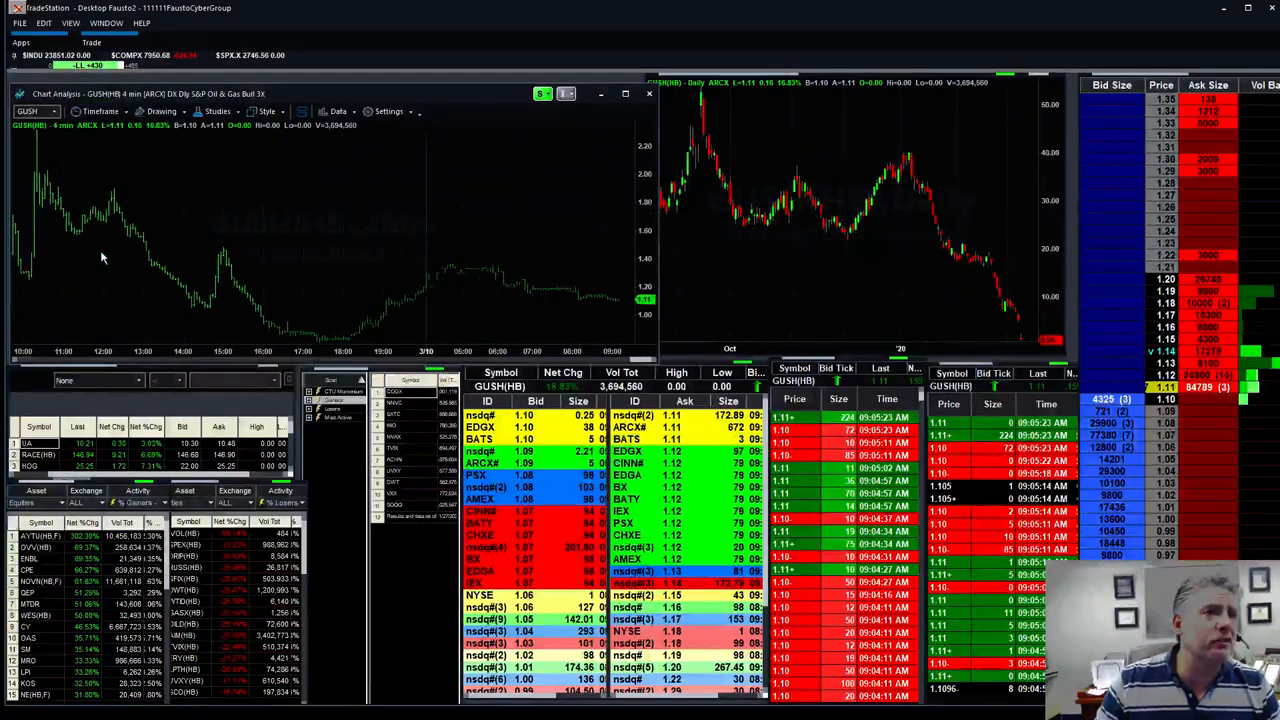
Switch the linked chart, quote and level-2 panels from GUSH to AYTU.
{"action": "left_click", "coordinate": [100, 112]}
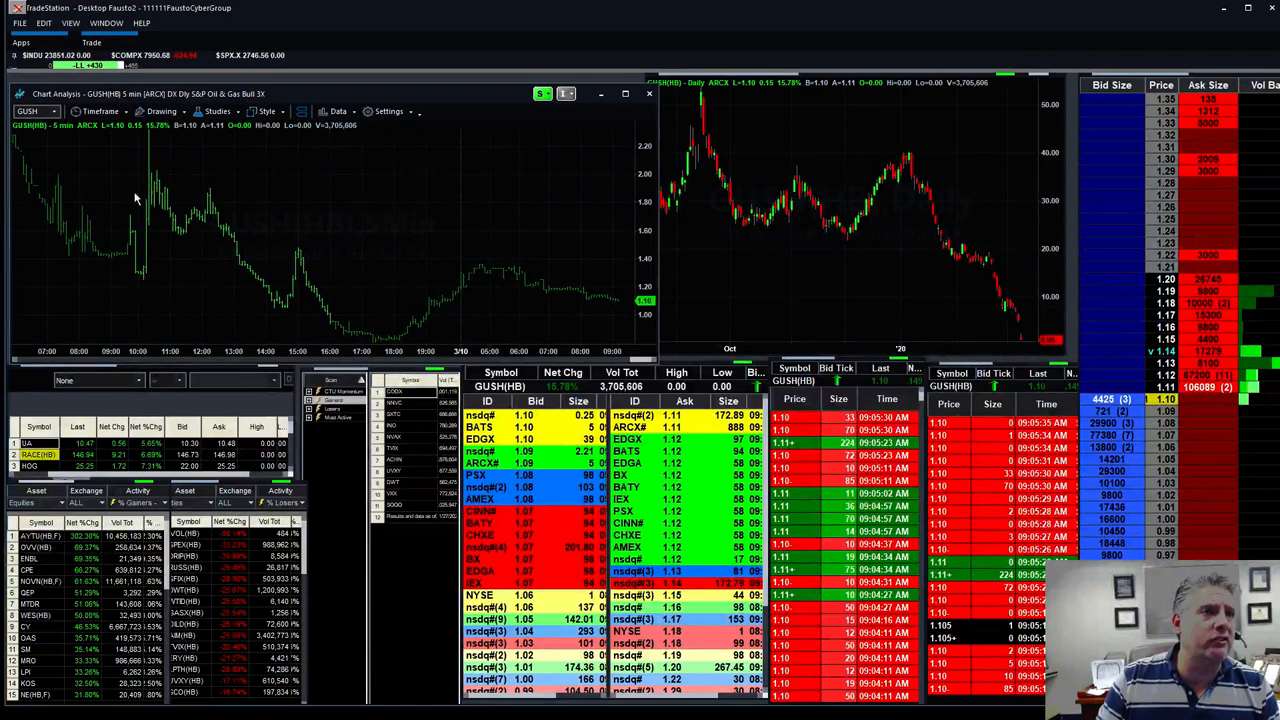
{"action": "mouse_move", "coordinate": [140, 276]}
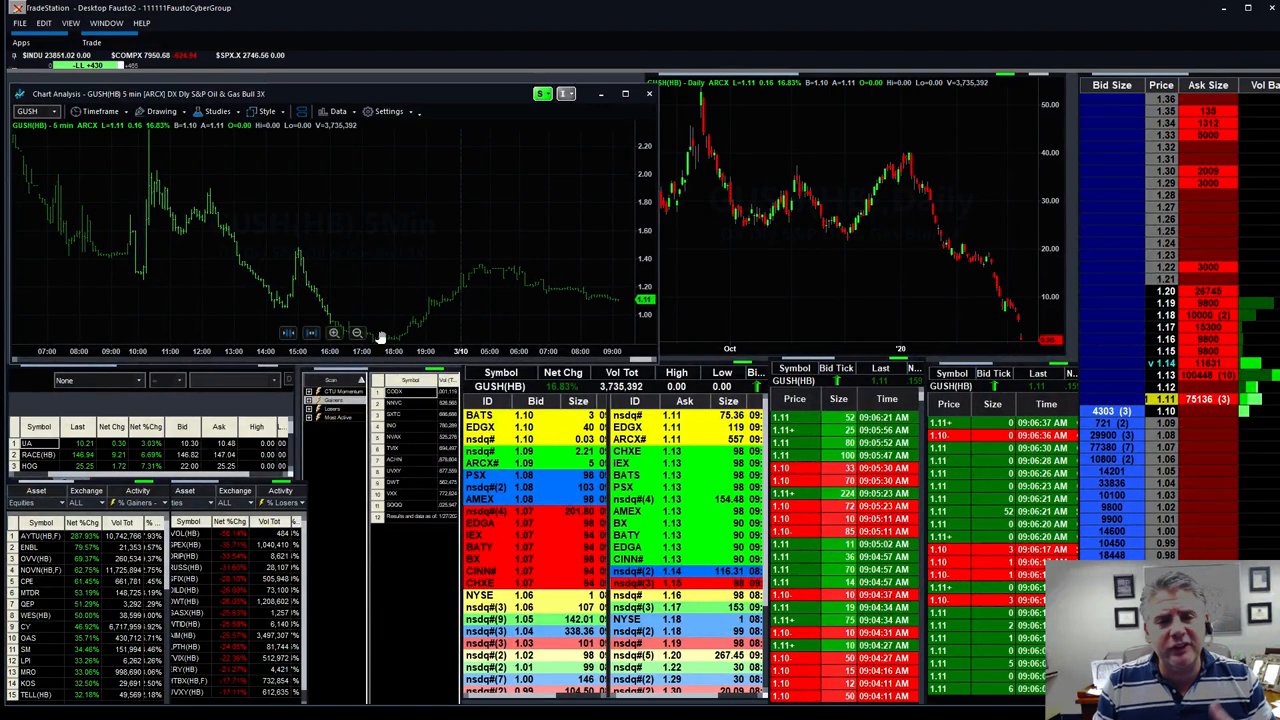
{"action": "left_click", "coordinate": [40, 456]}
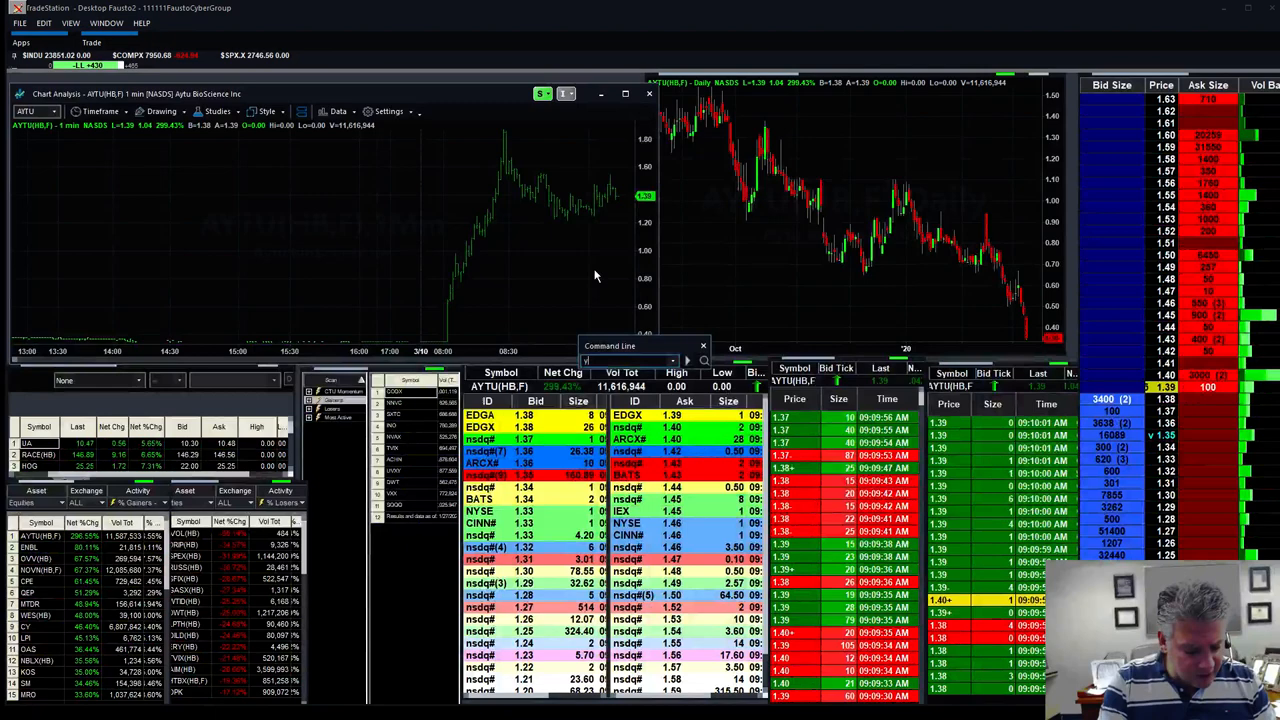
Enter a new symbol in the linked box, landing the panels on TELL.
{"action": "type", "text": "YTEN"}
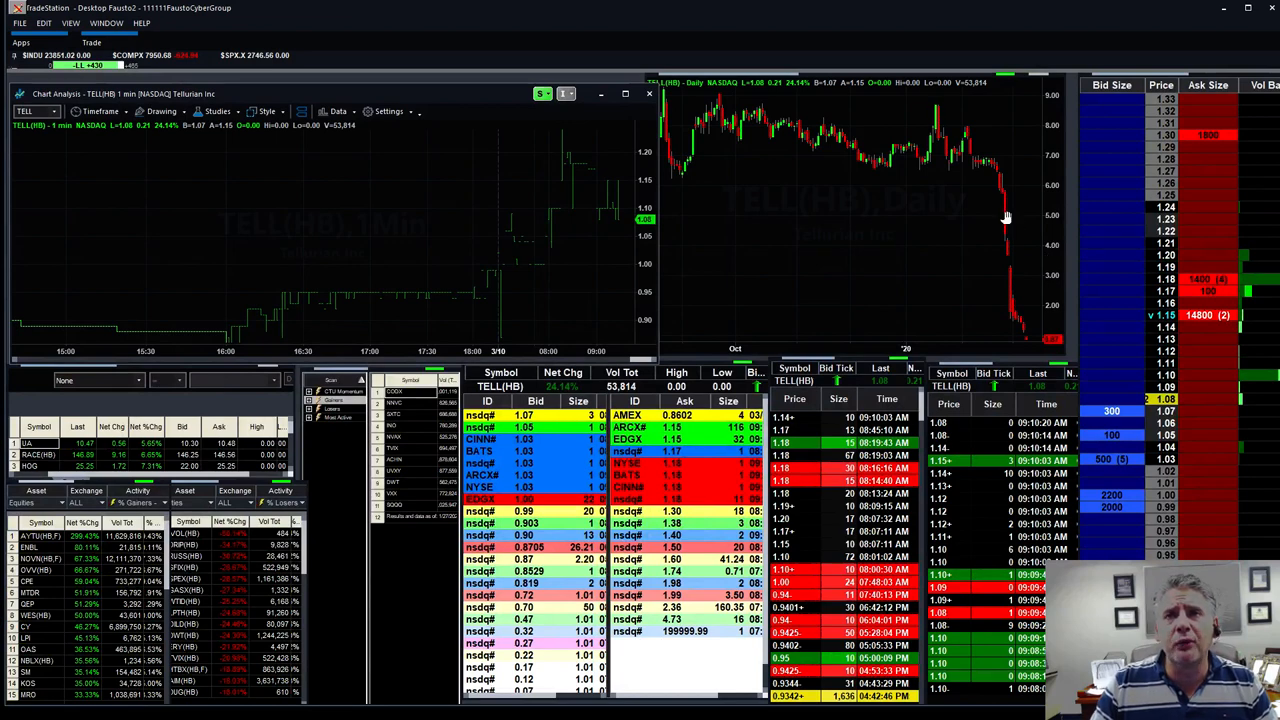
{"action": "mouse_move", "coordinate": [1008, 248]}
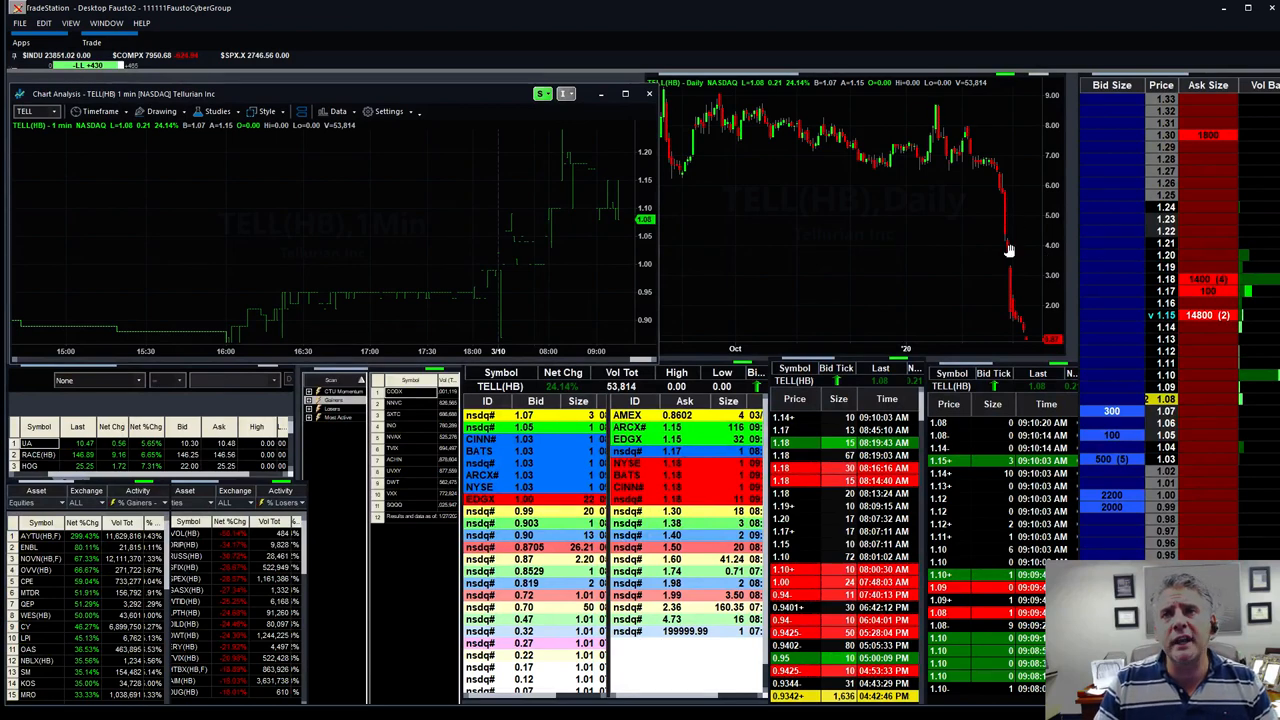
{"action": "mouse_move", "coordinate": [1008, 272]}
{"action": "type", "text": "RUSS"}
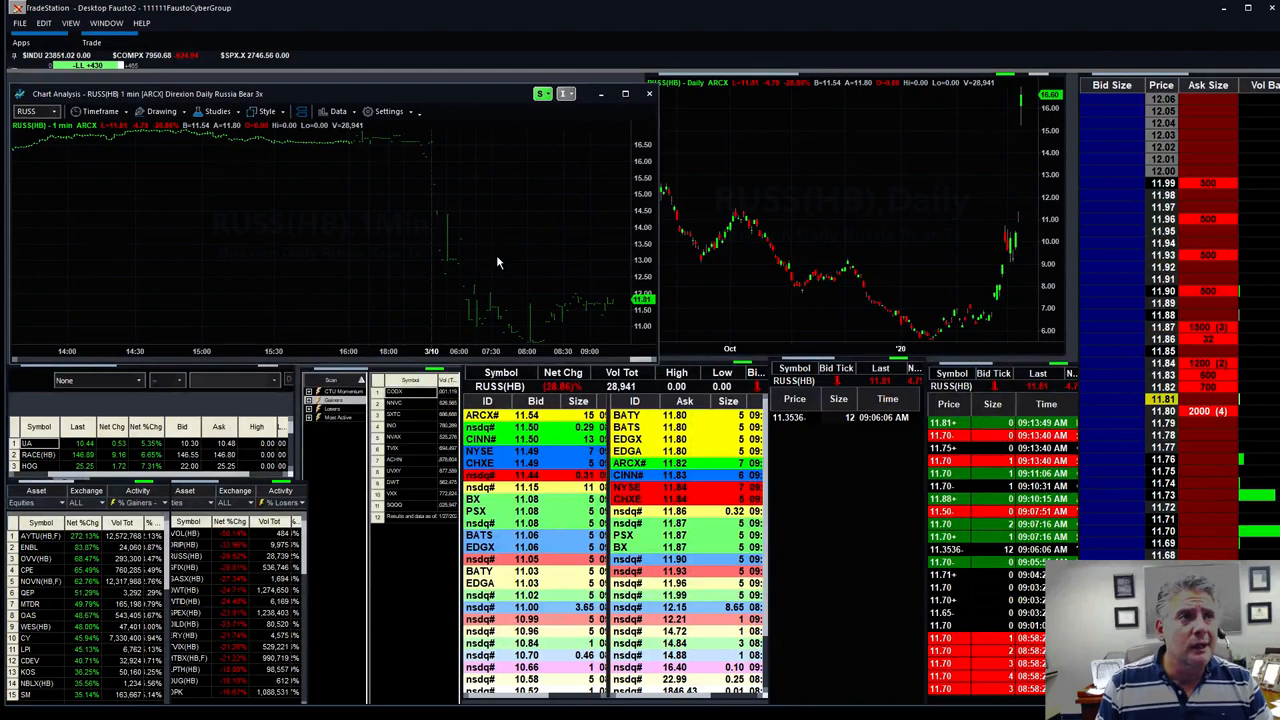
{"action": "left_click", "coordinate": [40, 454]}
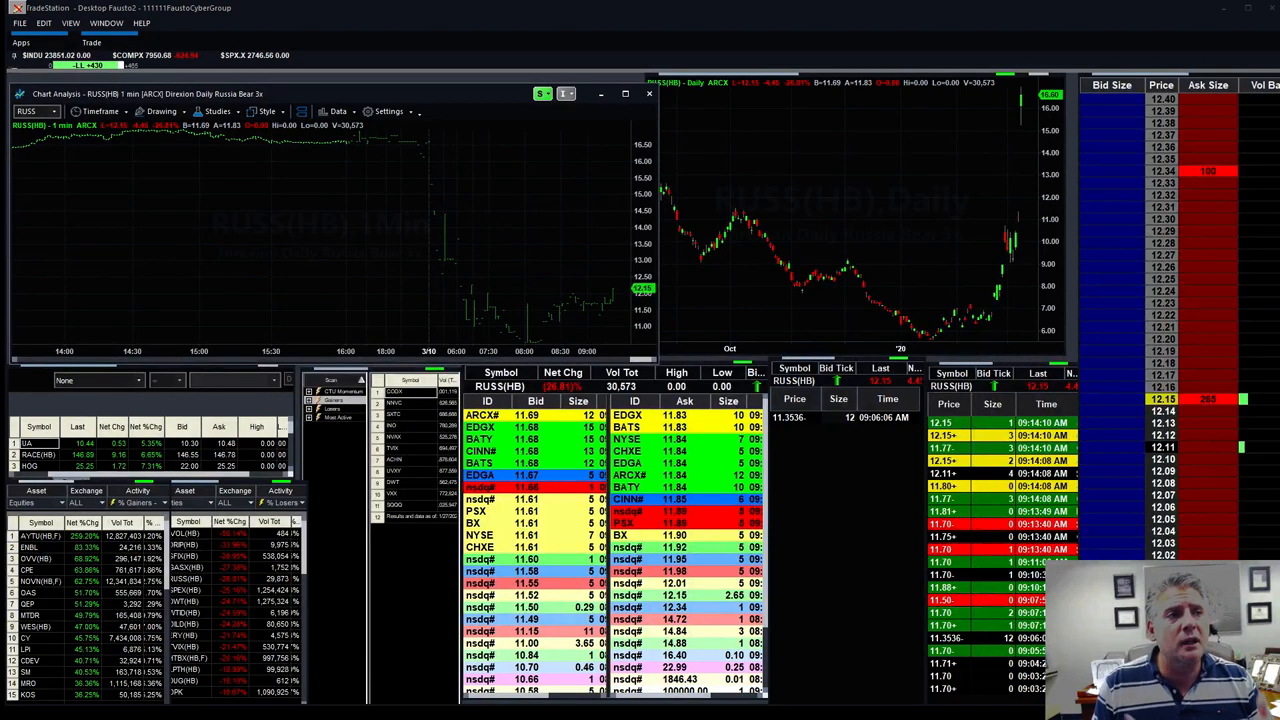
{"action": "left_click", "coordinate": [40, 456]}
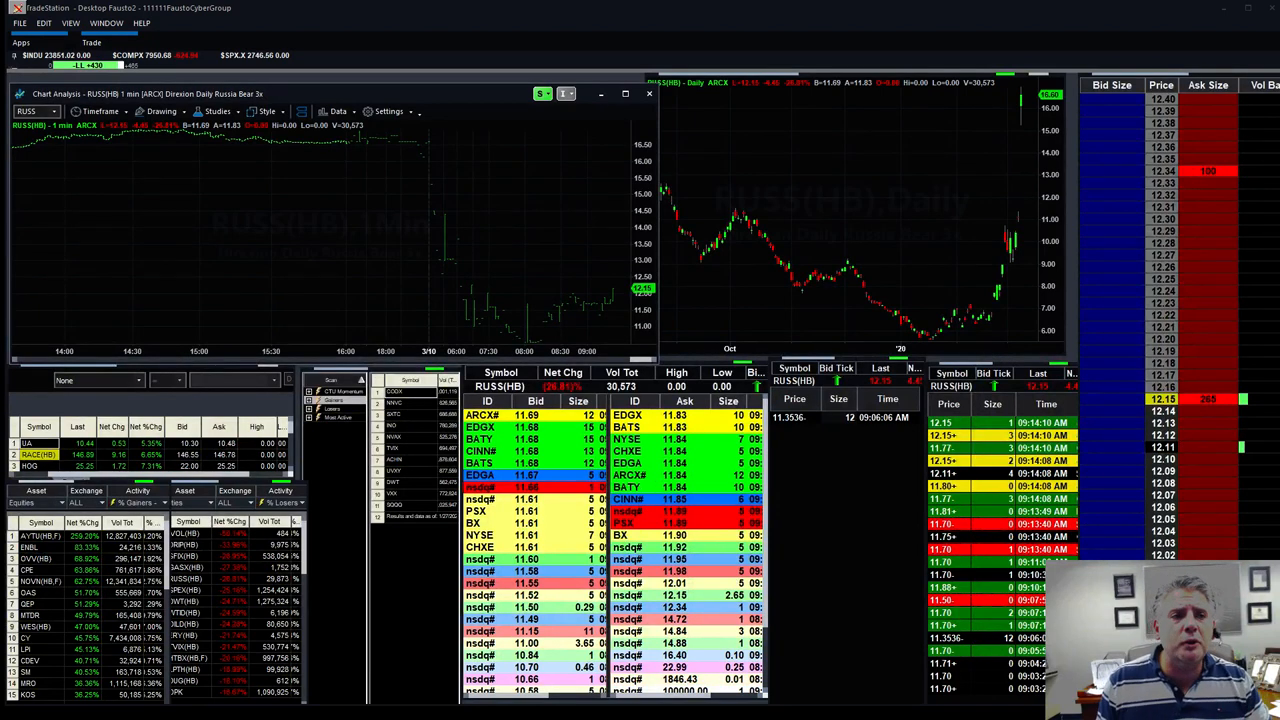